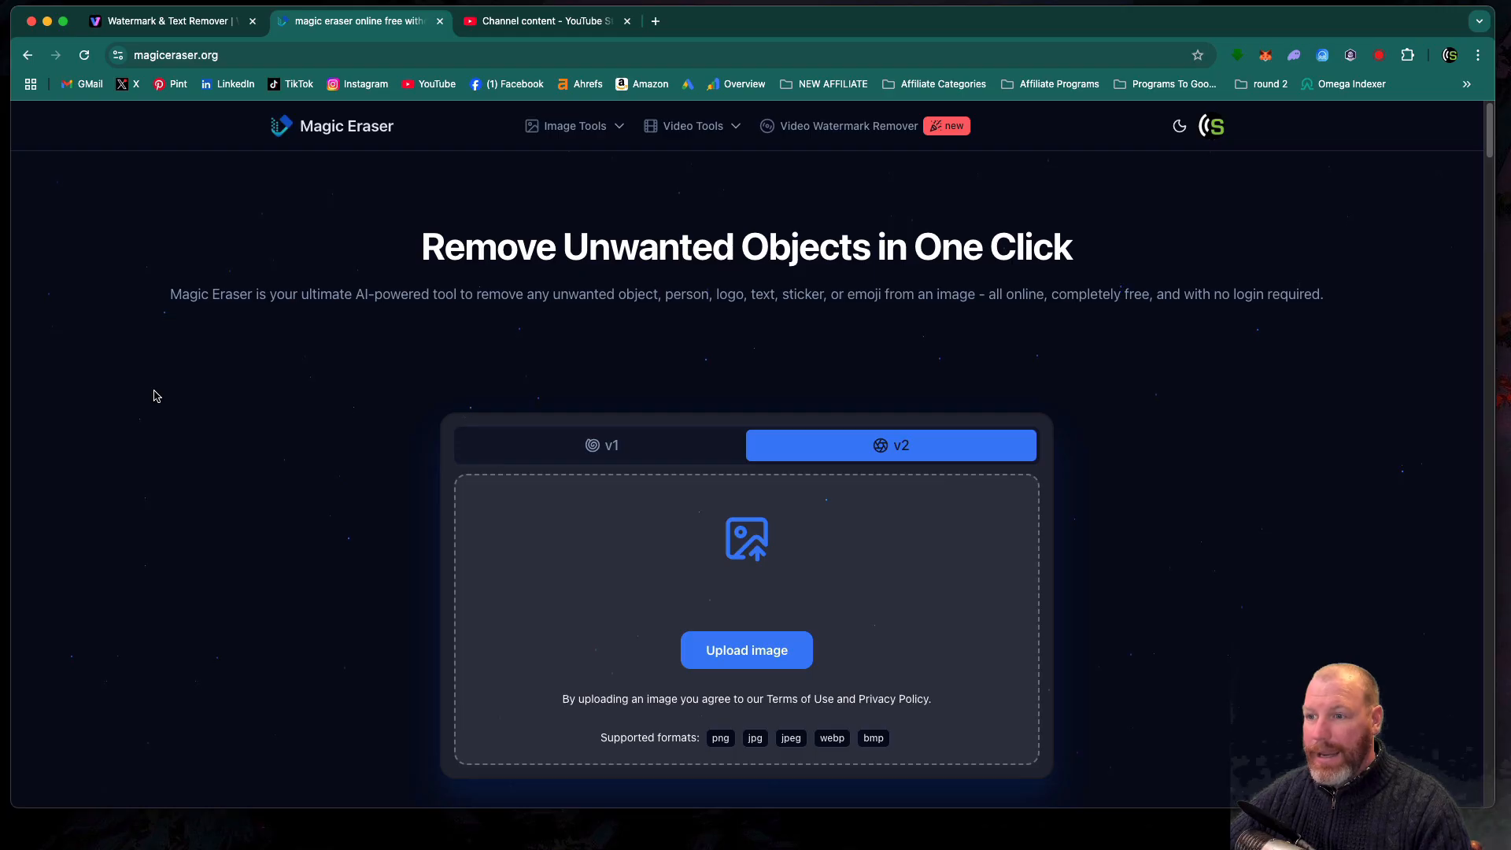
pyautogui.moveTo(226, 386)
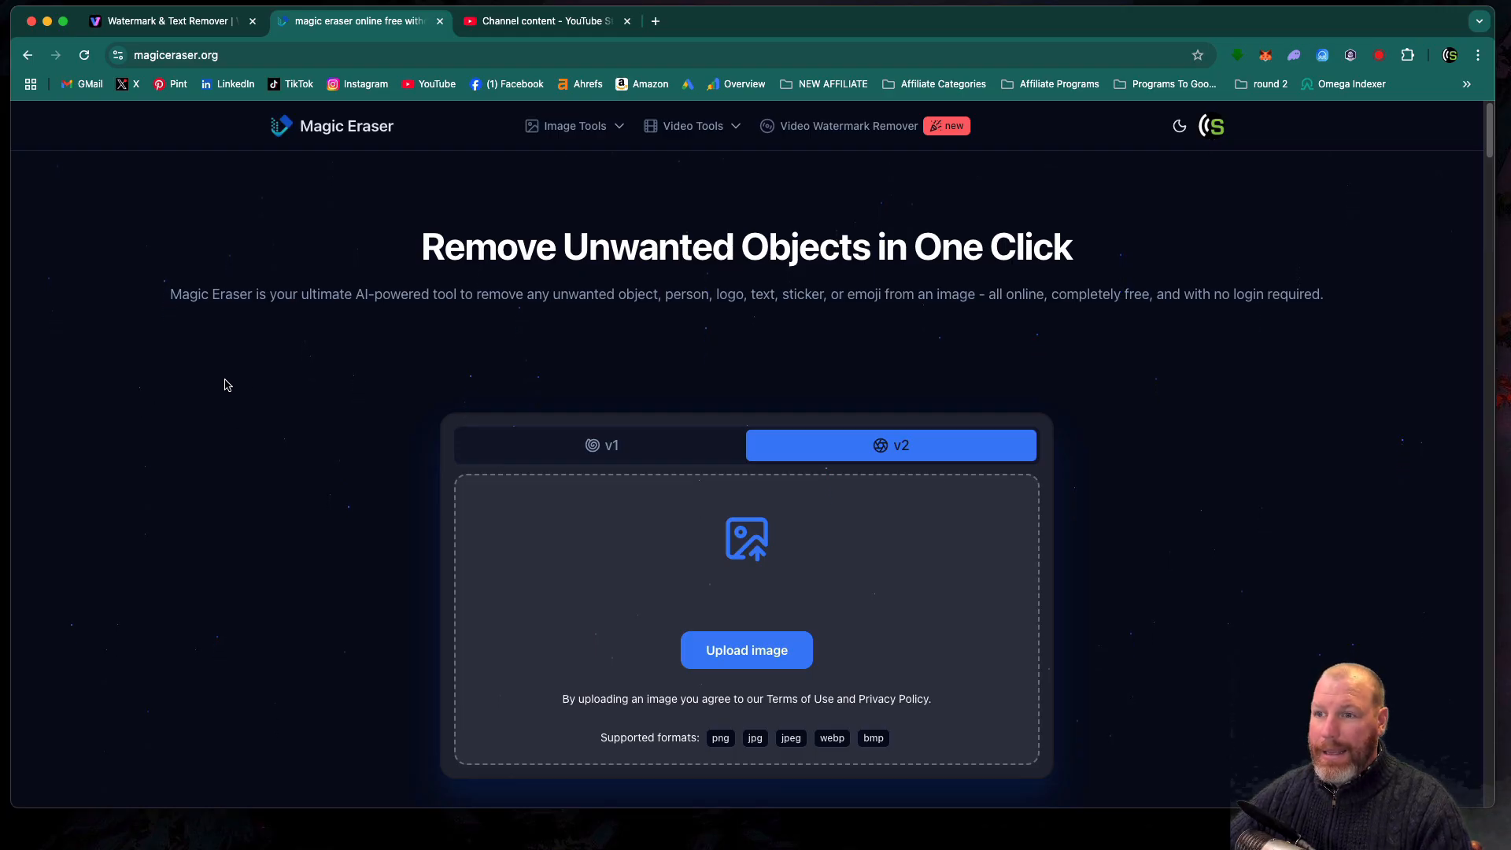
pyautogui.moveTo(227, 224)
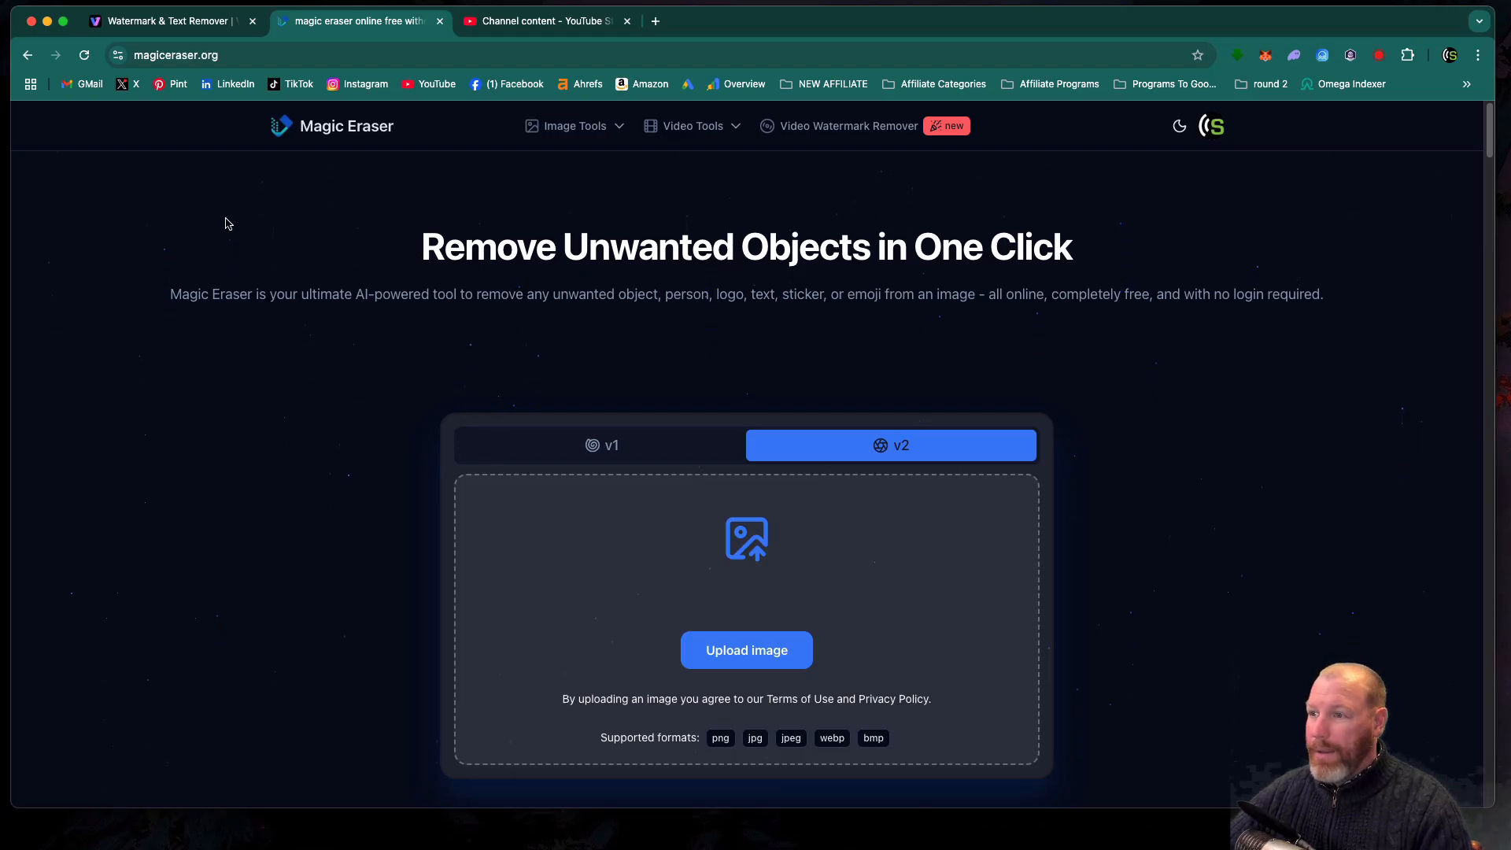
pyautogui.moveTo(321, 266)
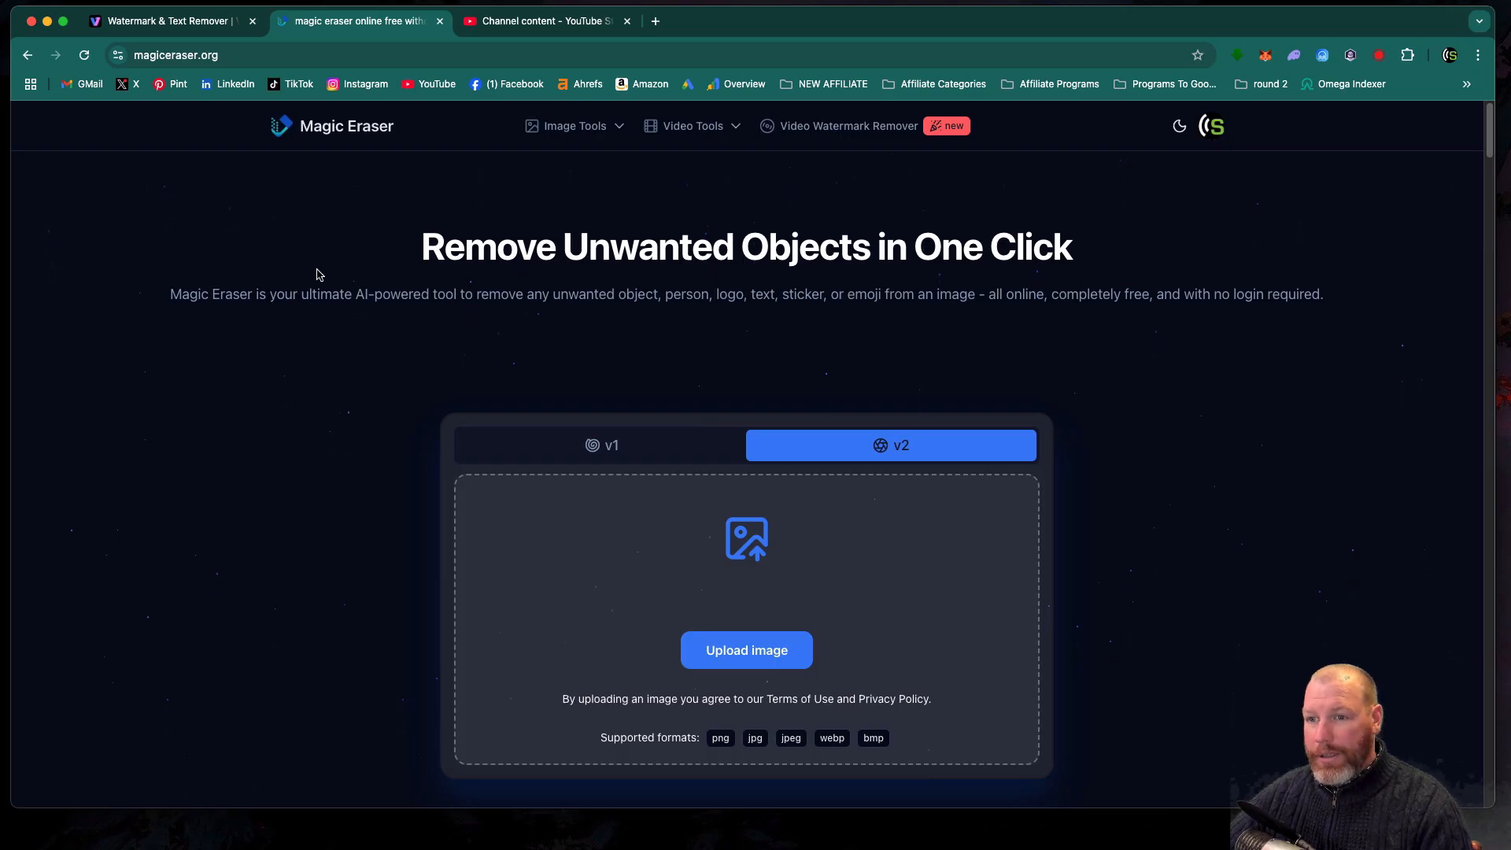
pyautogui.moveTo(289, 286)
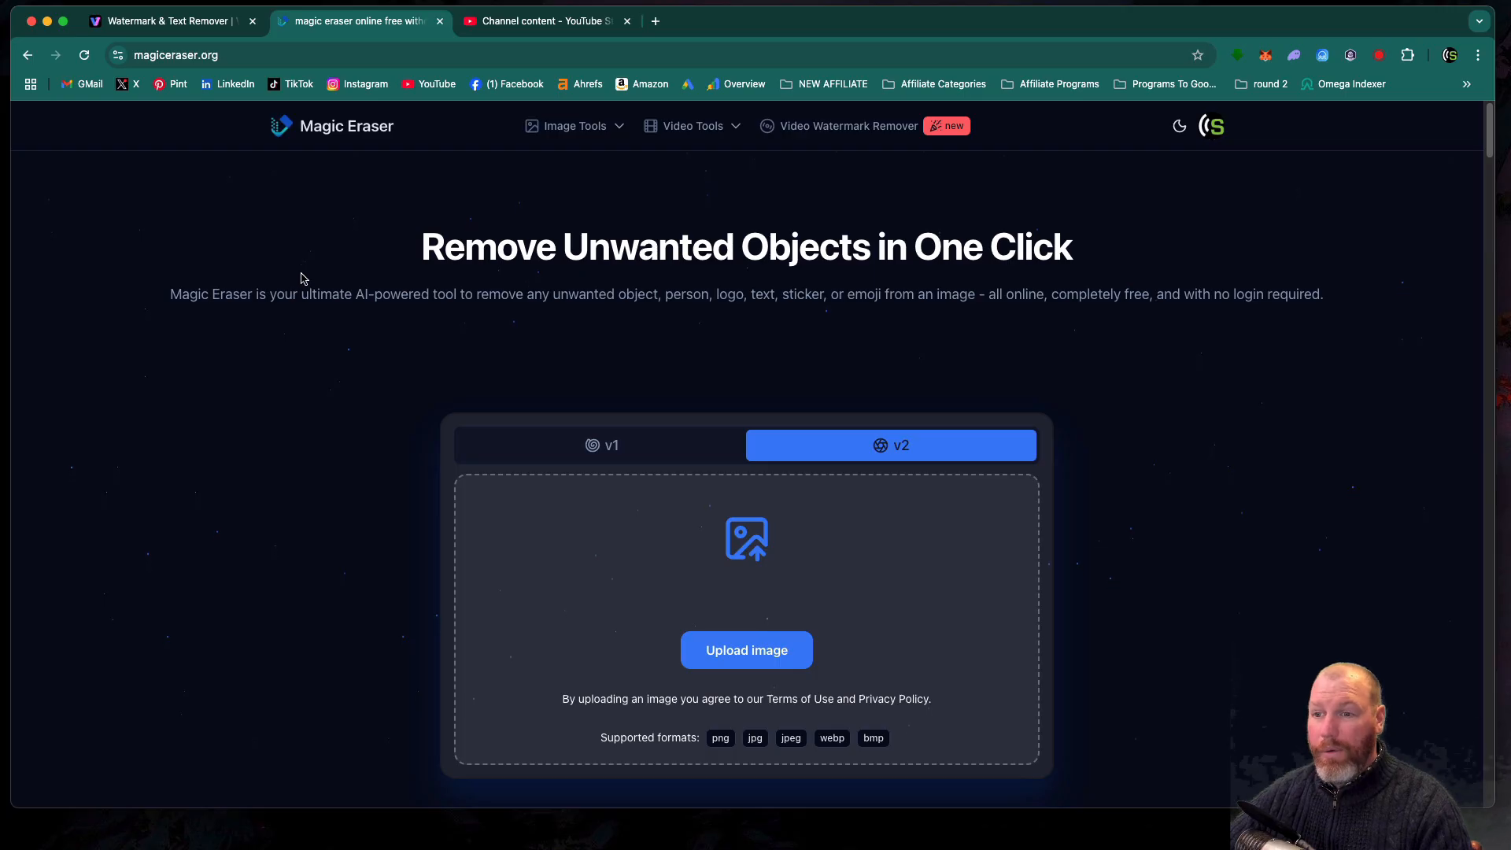
pyautogui.moveTo(323, 242)
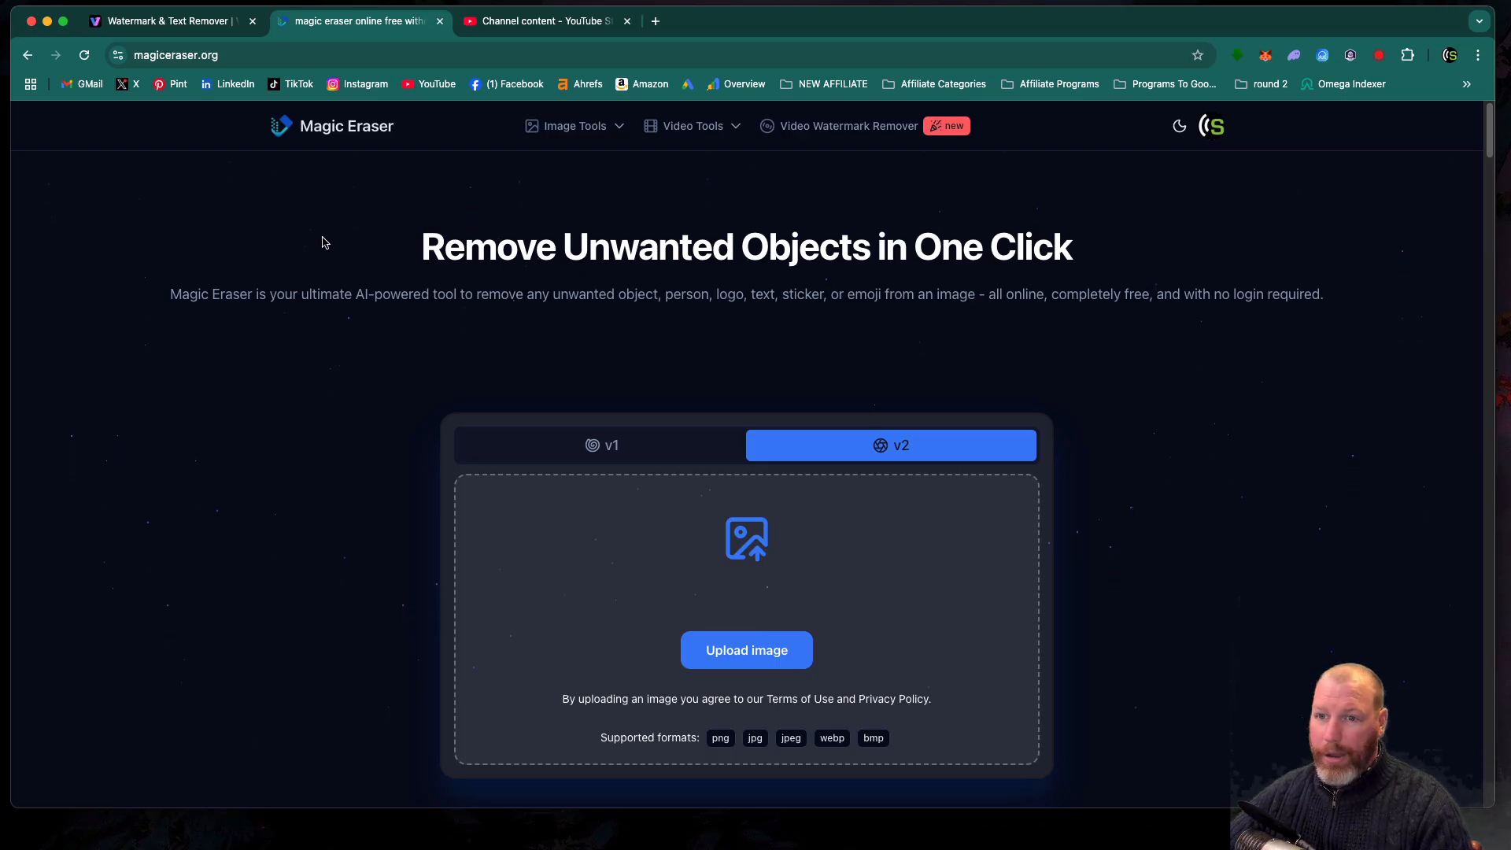
pyautogui.moveTo(196, 144)
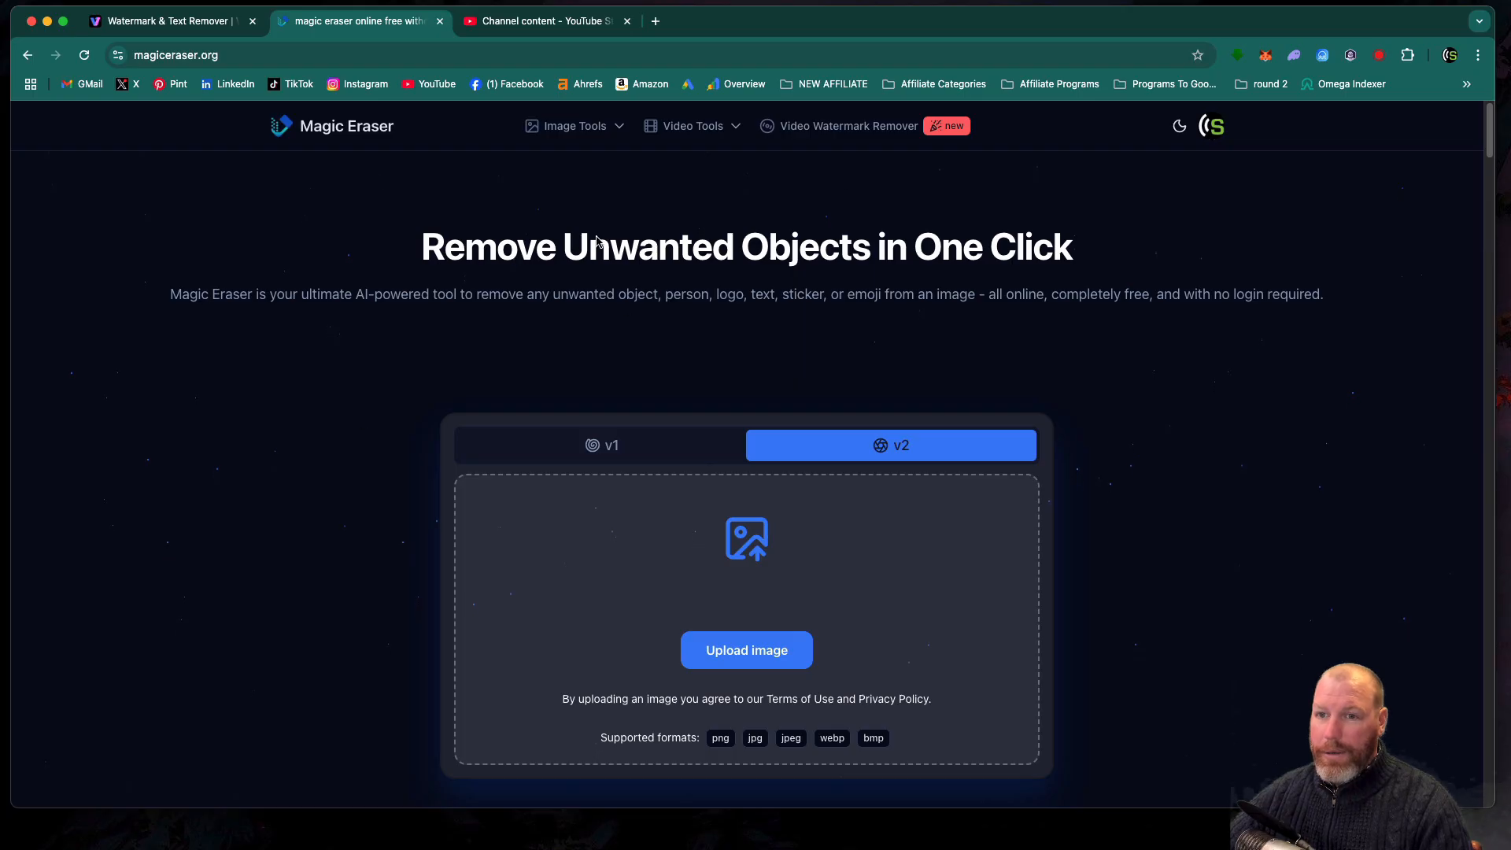
pyautogui.moveTo(838, 132)
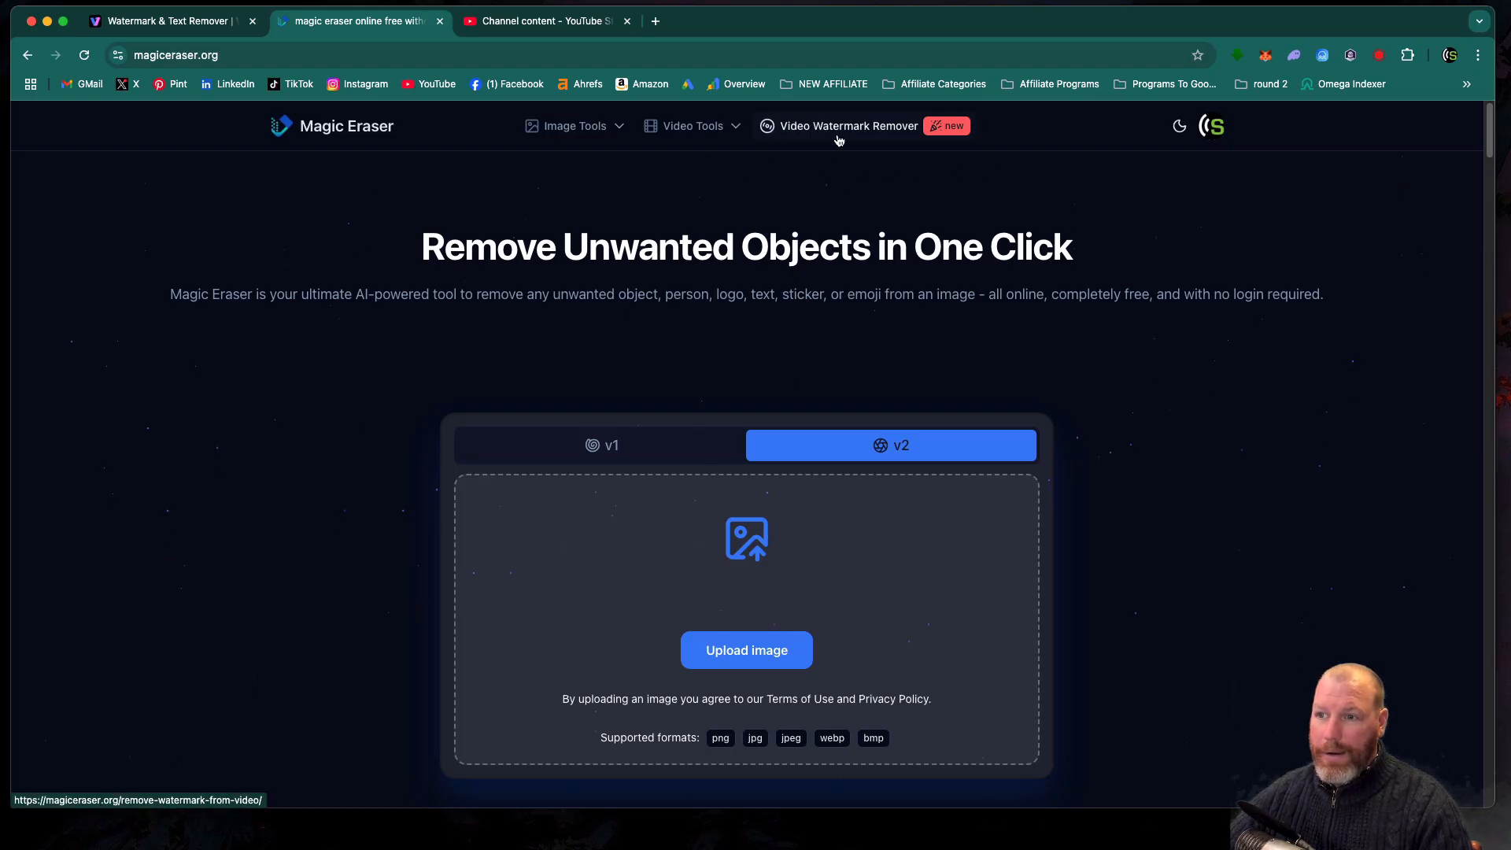
# - Open the Video Watermark Remover and upload the 10-second Sora doorbell MP4 clip
pyautogui.click(848, 126)
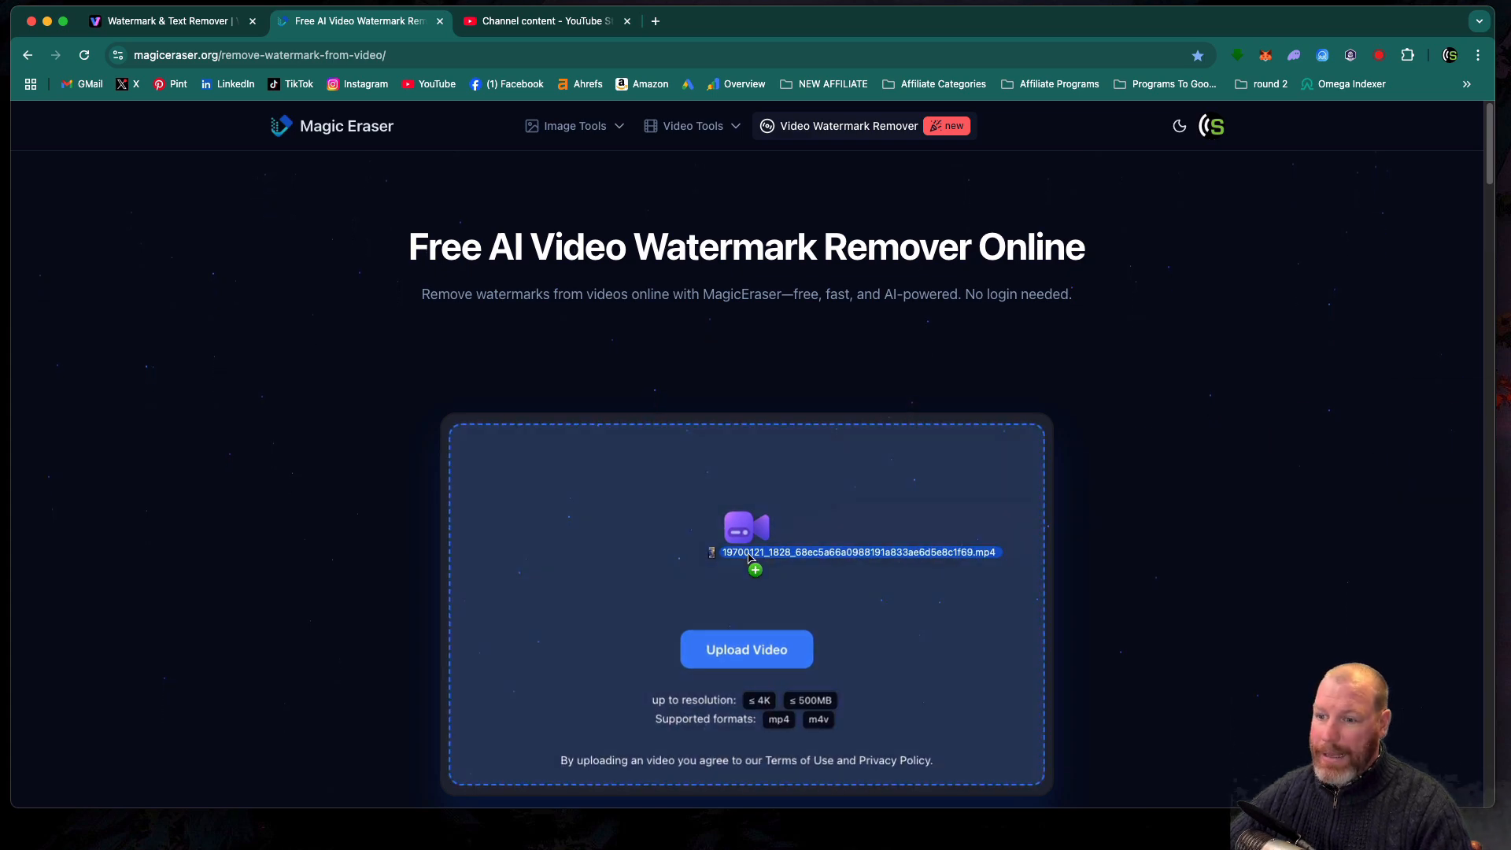
pyautogui.click(746, 648)
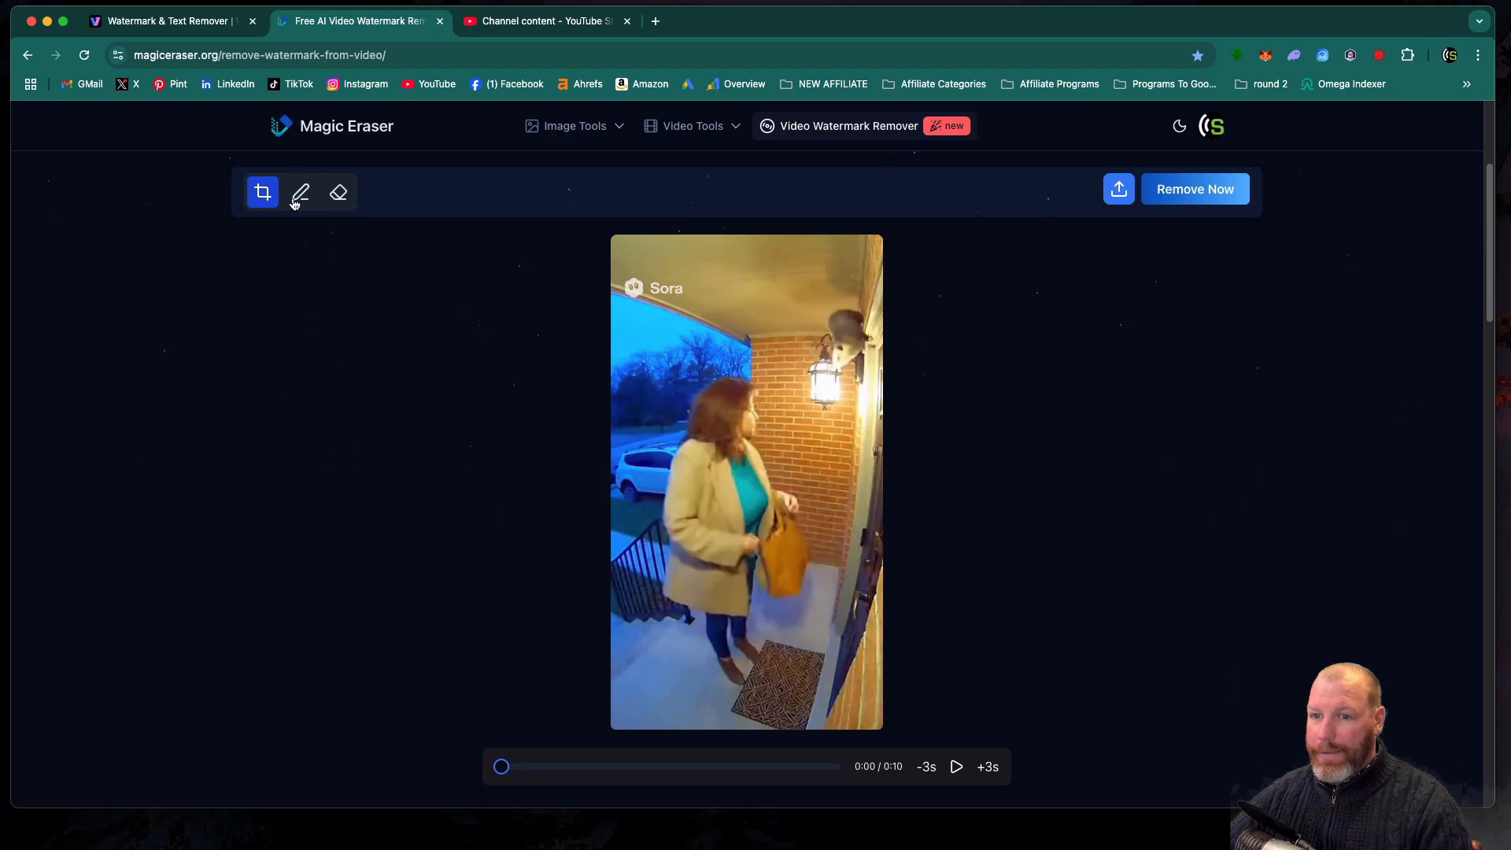
# - Brush over the Sora logo at top left and run Remove Now to erase it
pyautogui.click(299, 192)
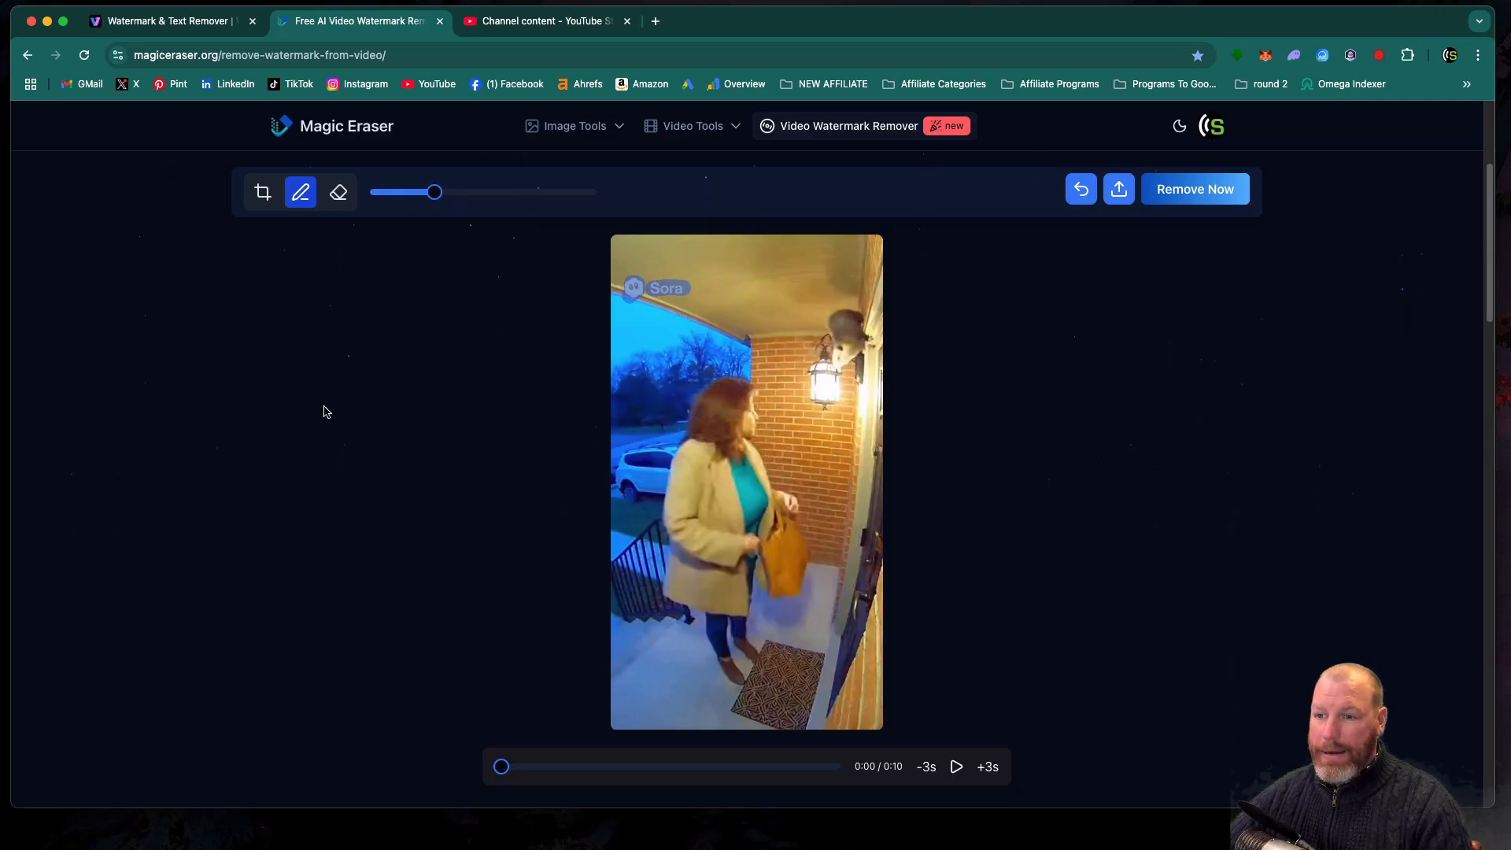
pyautogui.moveTo(1198, 306)
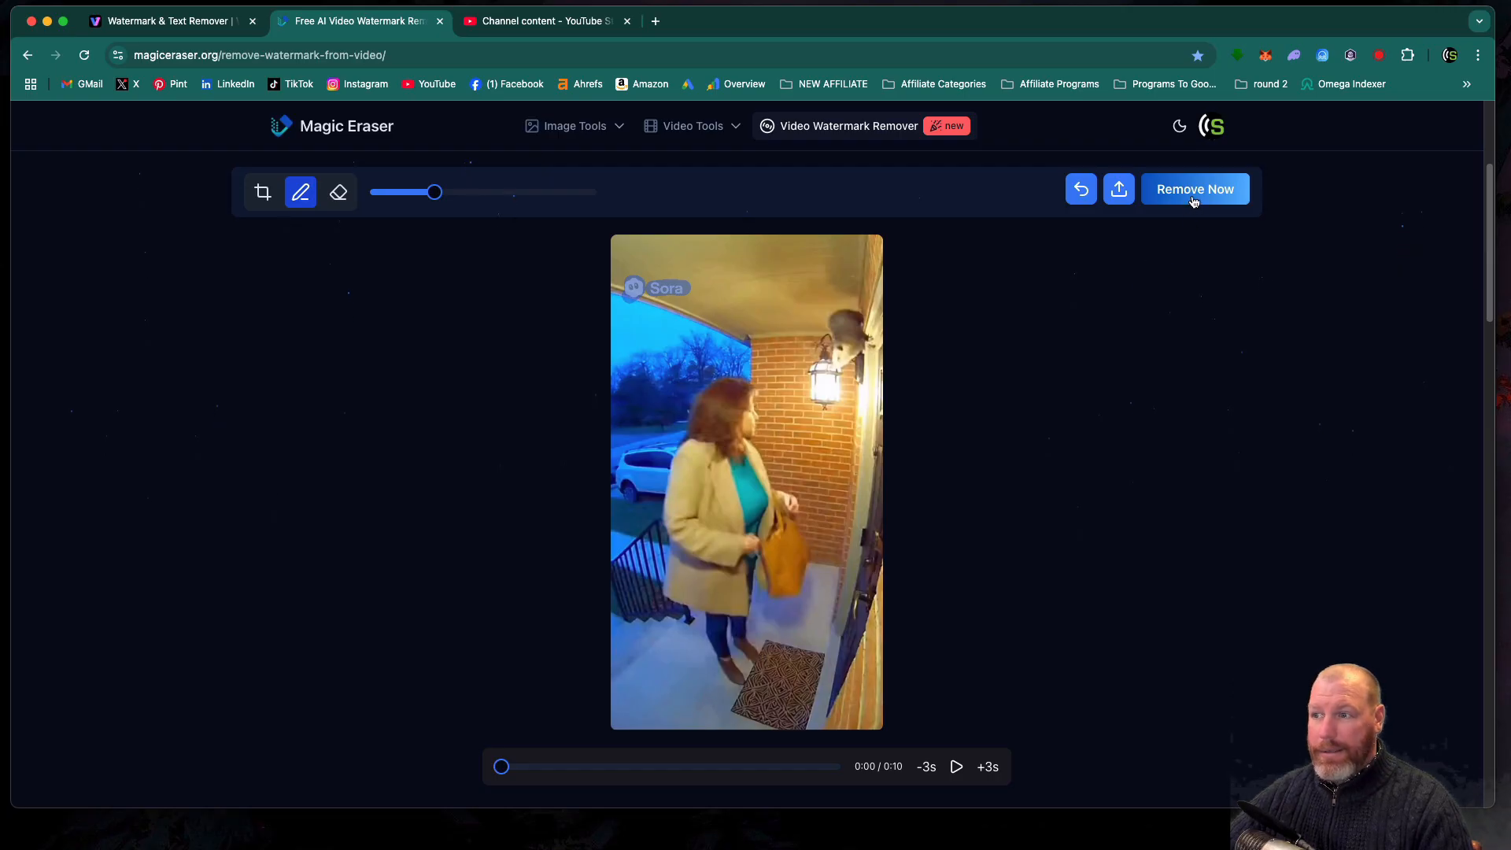
pyautogui.click(1194, 189)
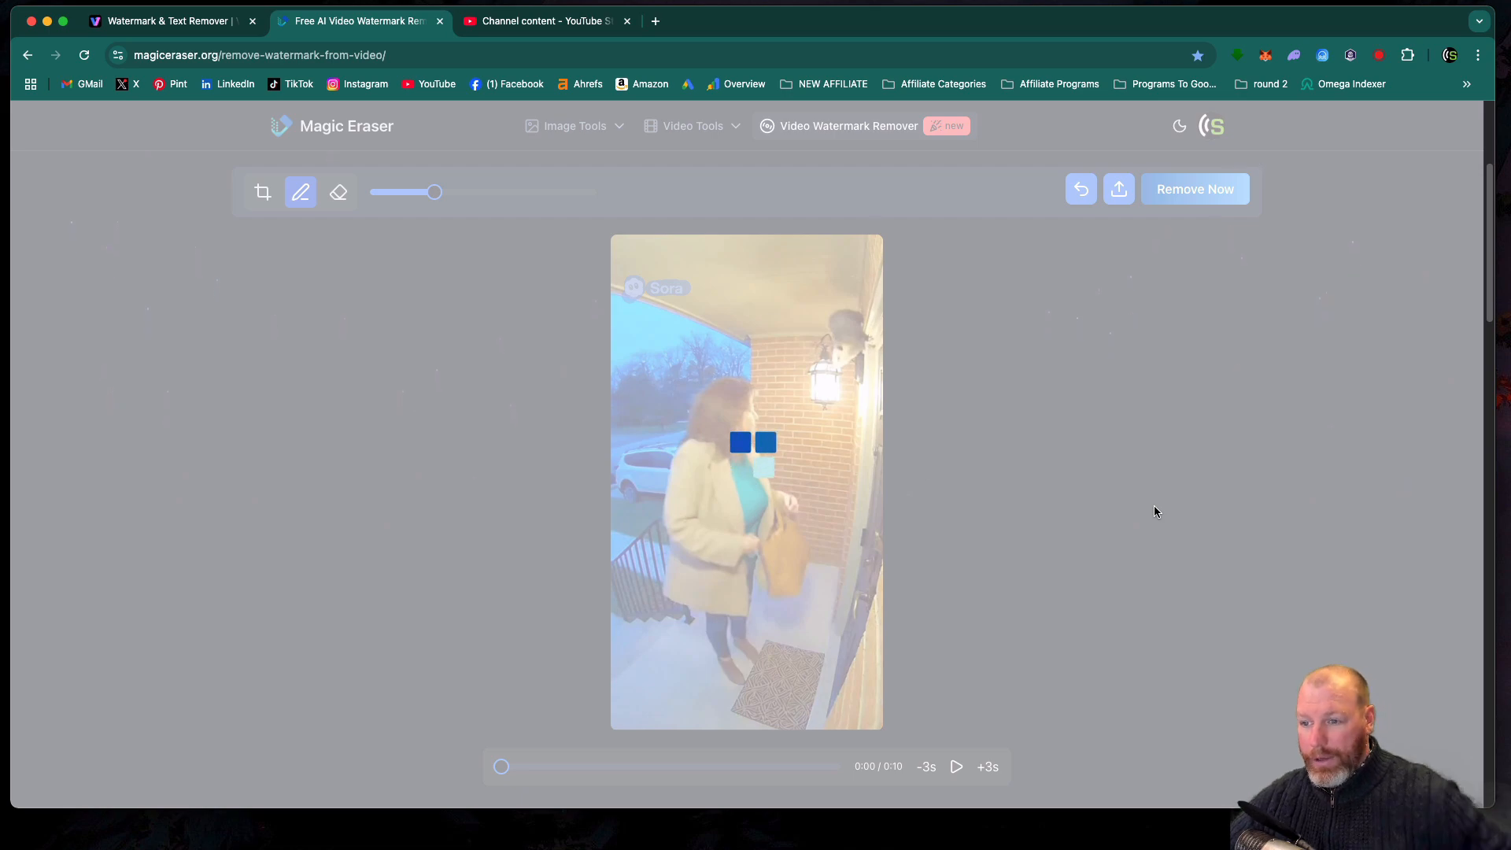
pyautogui.click(1195, 189)
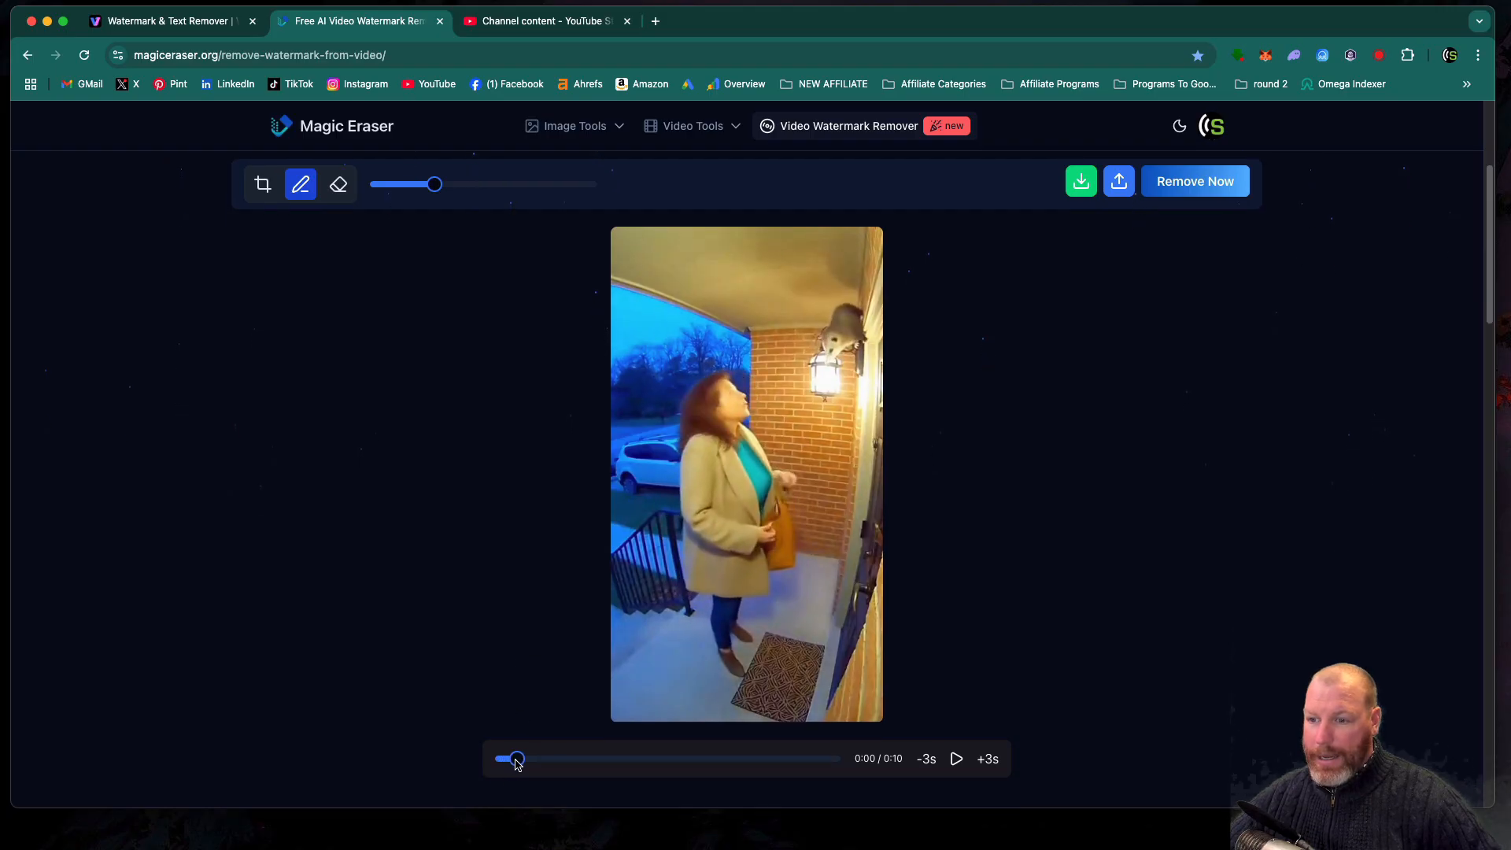
pyautogui.moveTo(515, 759); pyautogui.dragTo(563, 759)
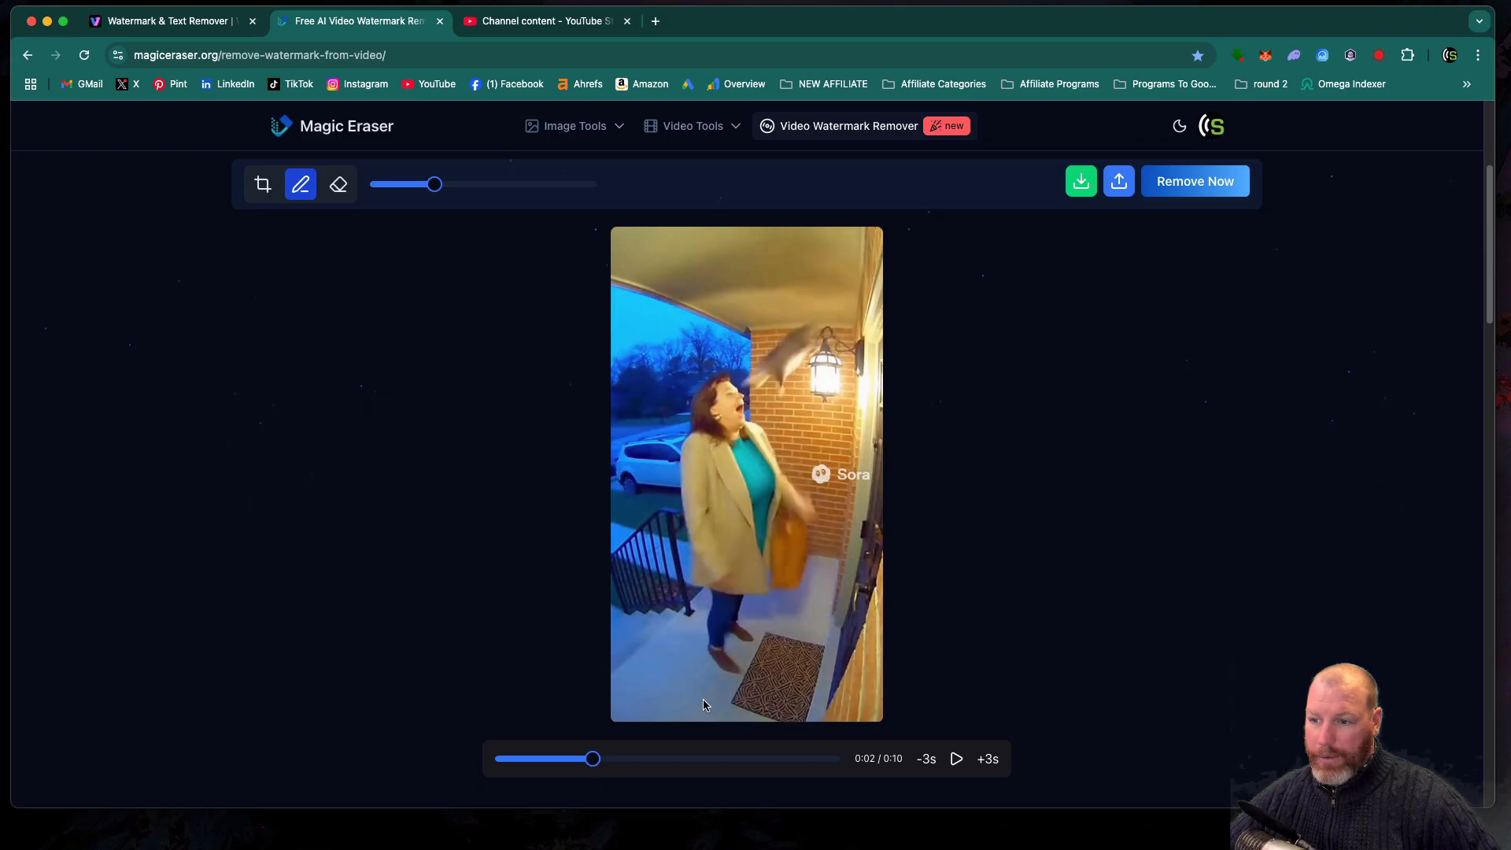
pyautogui.click(822, 473)
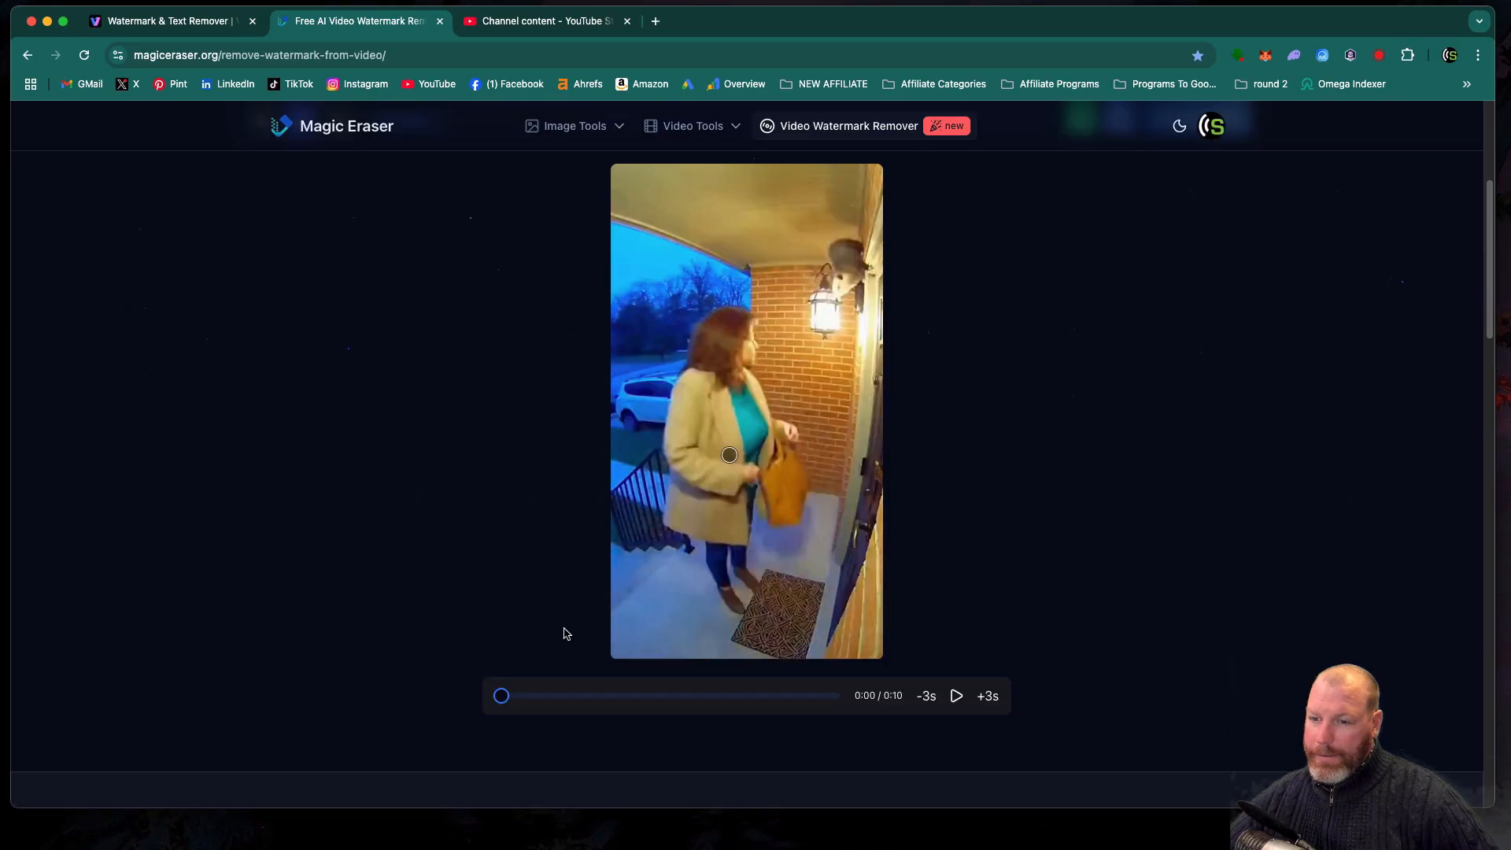
pyautogui.moveTo(501, 694); pyautogui.dragTo(555, 694)
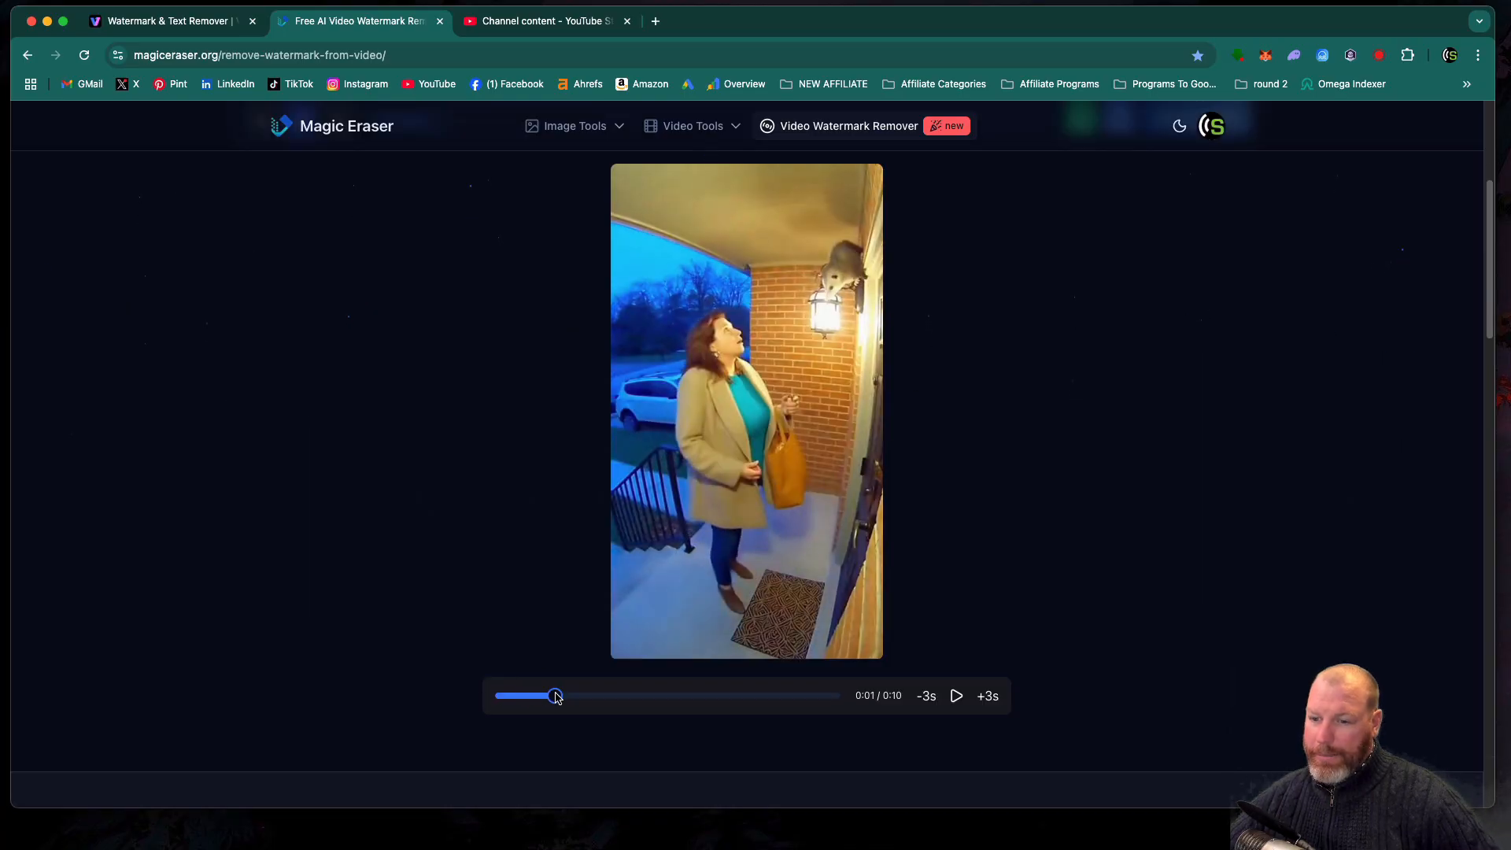
pyautogui.moveTo(555, 694); pyautogui.dragTo(700, 694)
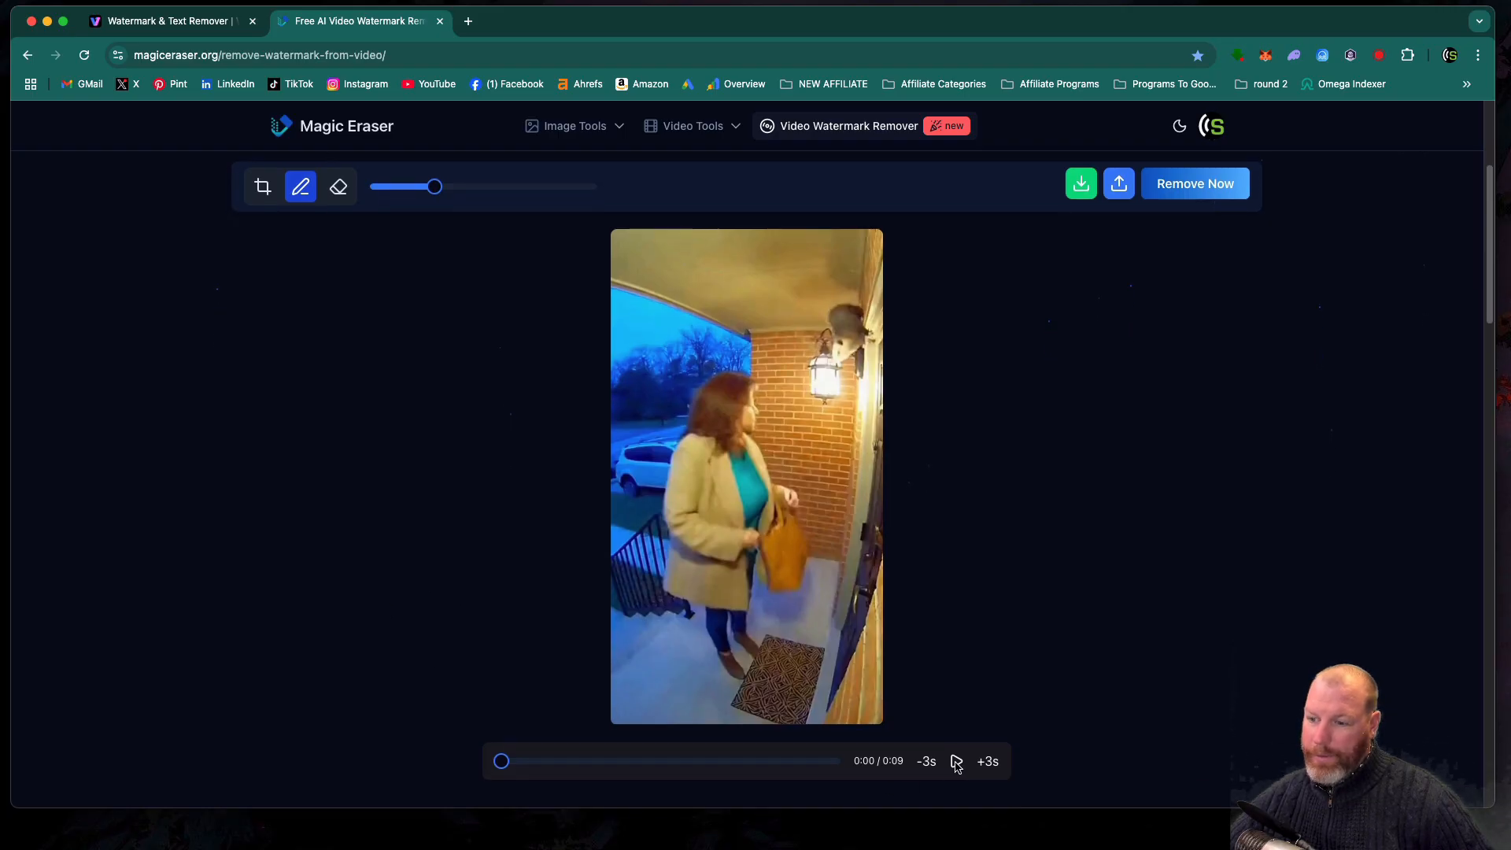
pyautogui.click(955, 760)
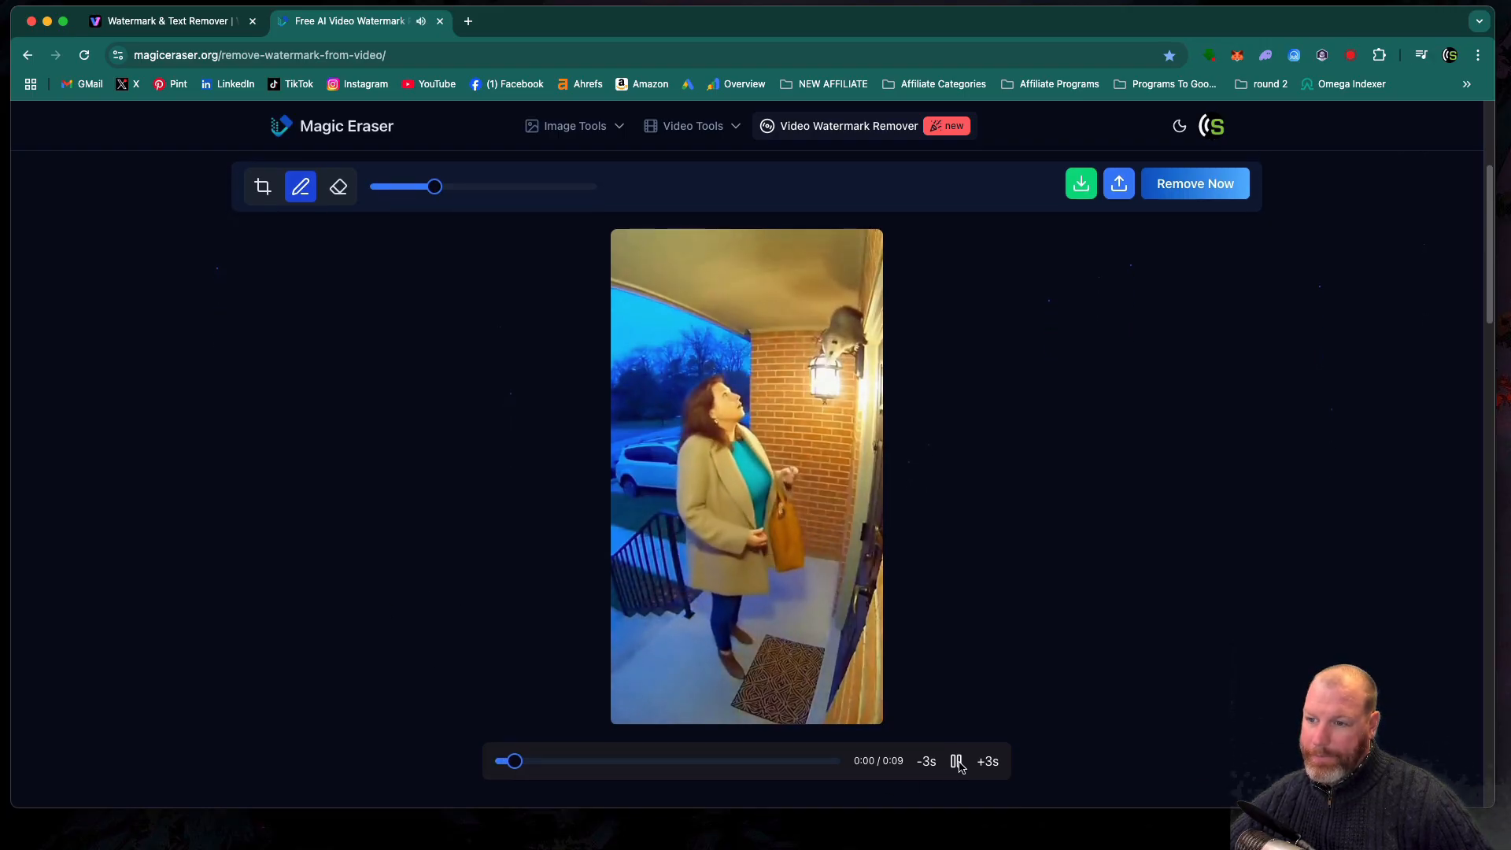
pyautogui.click(955, 760)
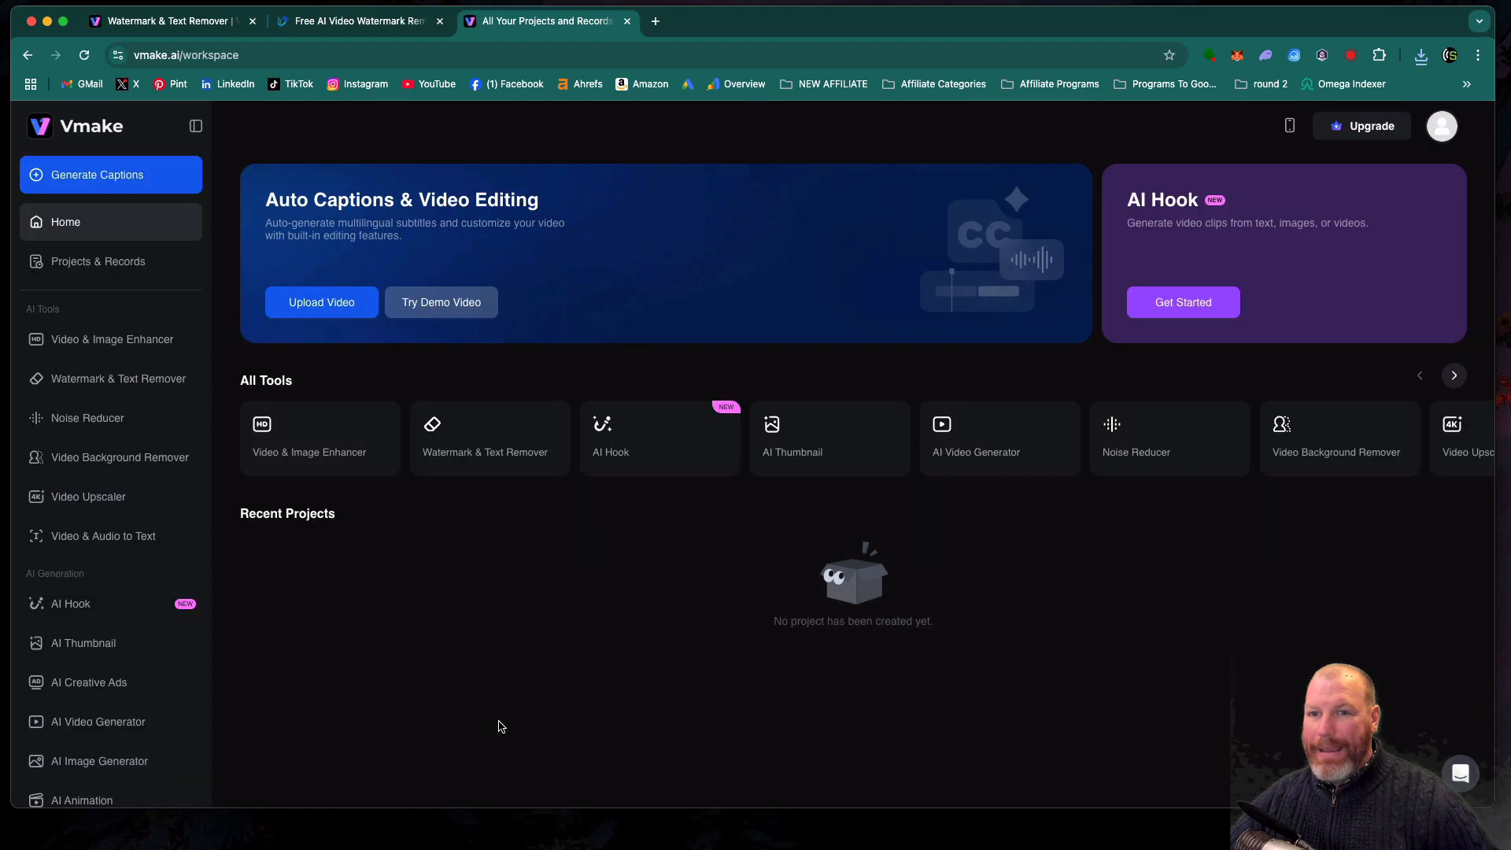
pyautogui.moveTo(532, 540)
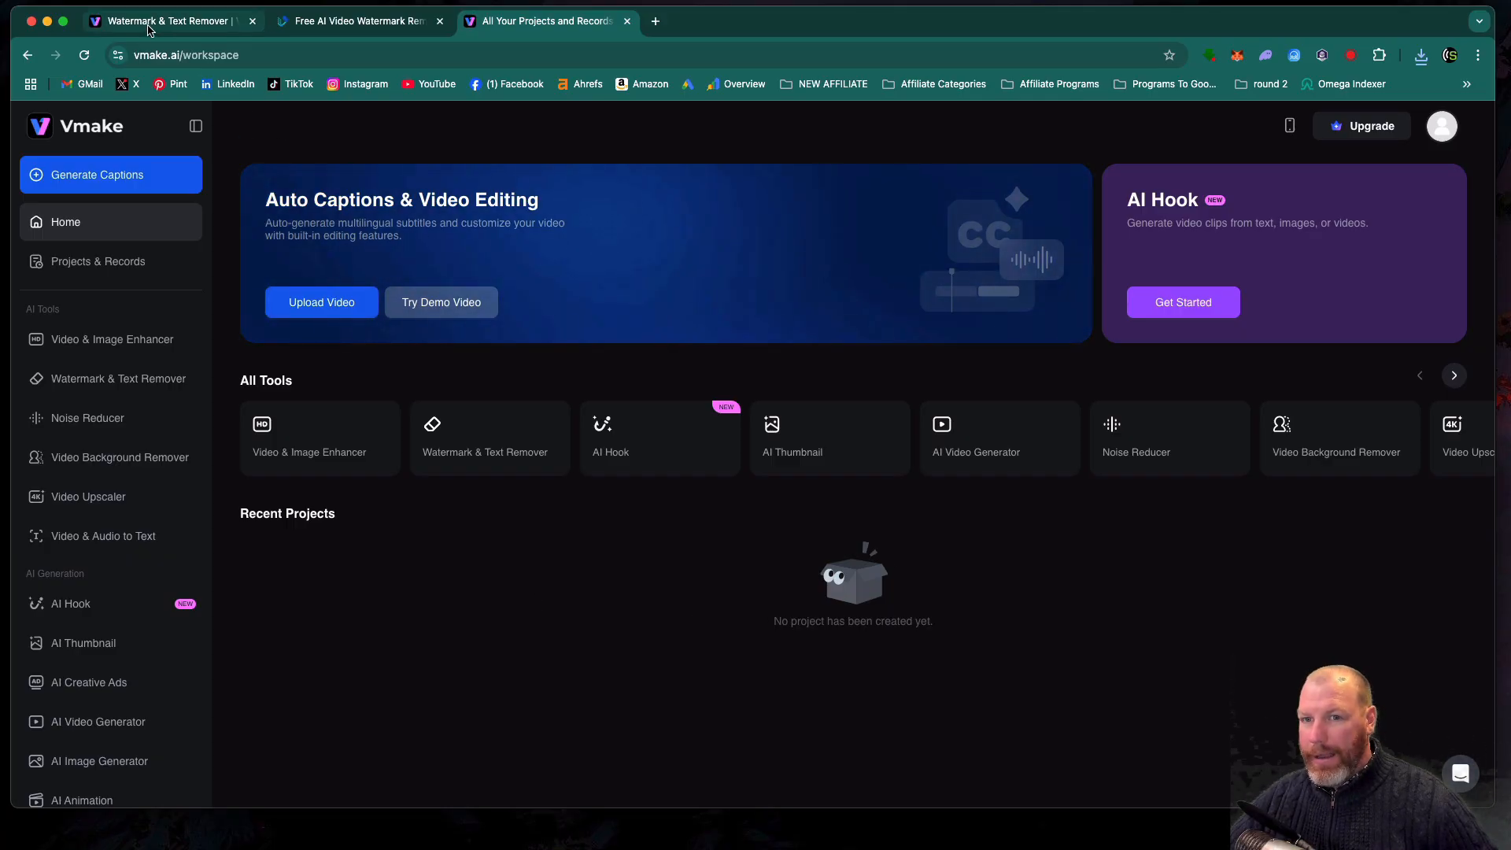
# - Compare Vmake's Original and After 5-second previews, checking against the Magic Eraser result
pyautogui.click(169, 20)
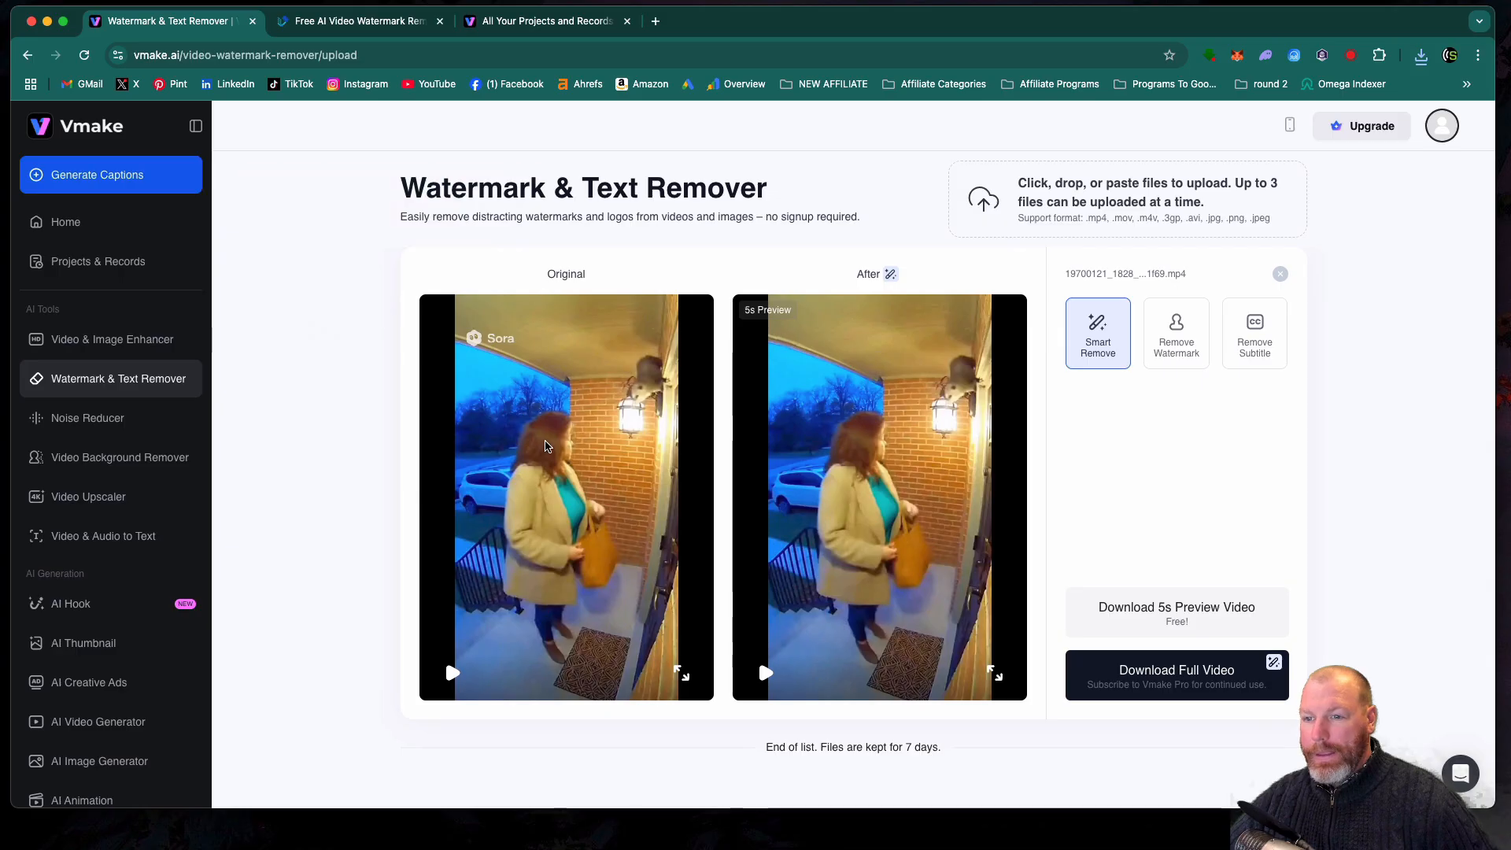
pyautogui.moveTo(663, 530)
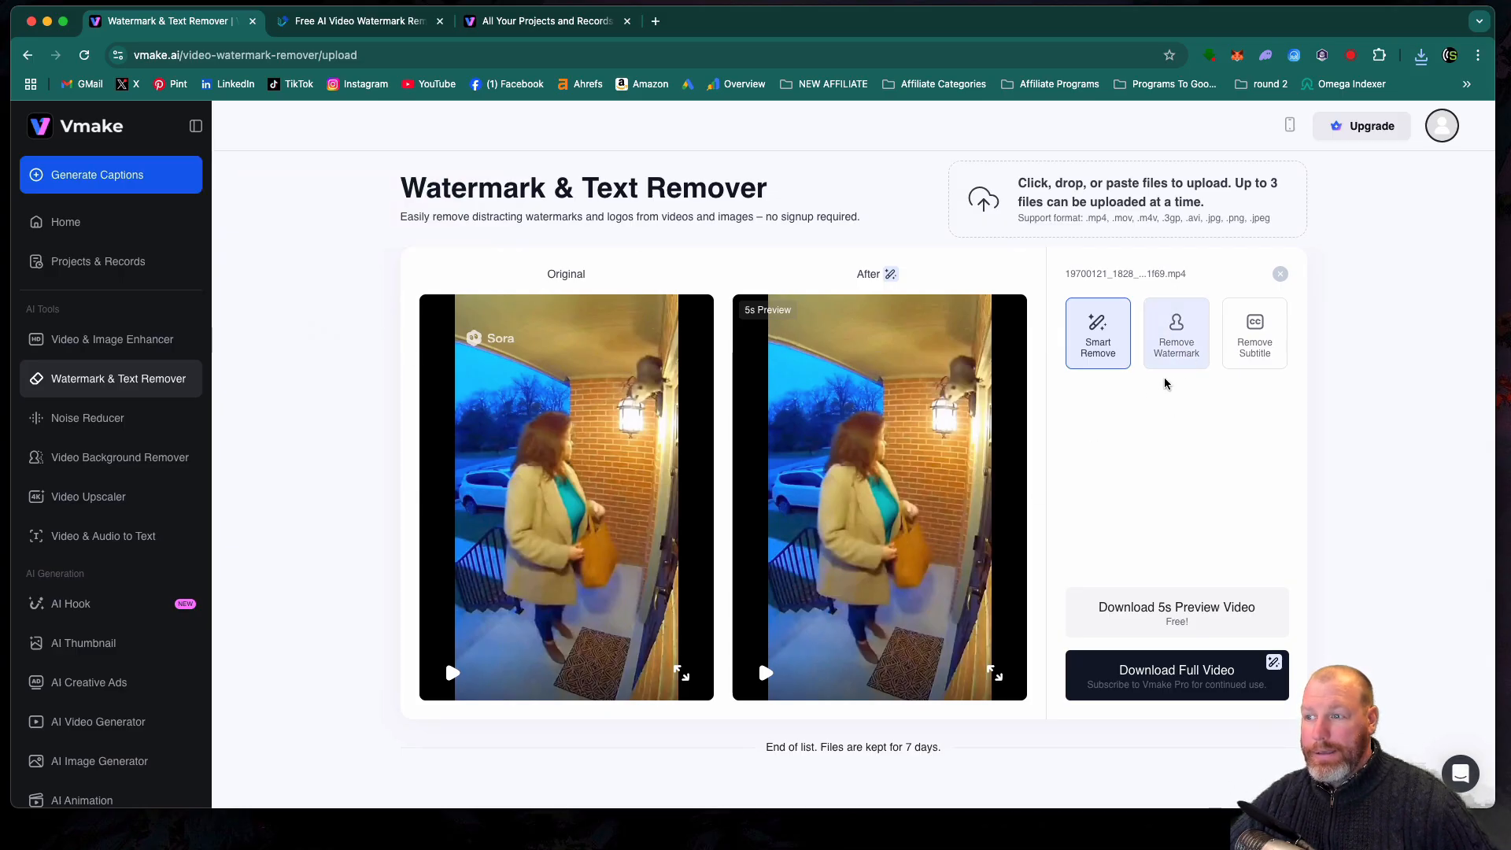
pyautogui.click(358, 20)
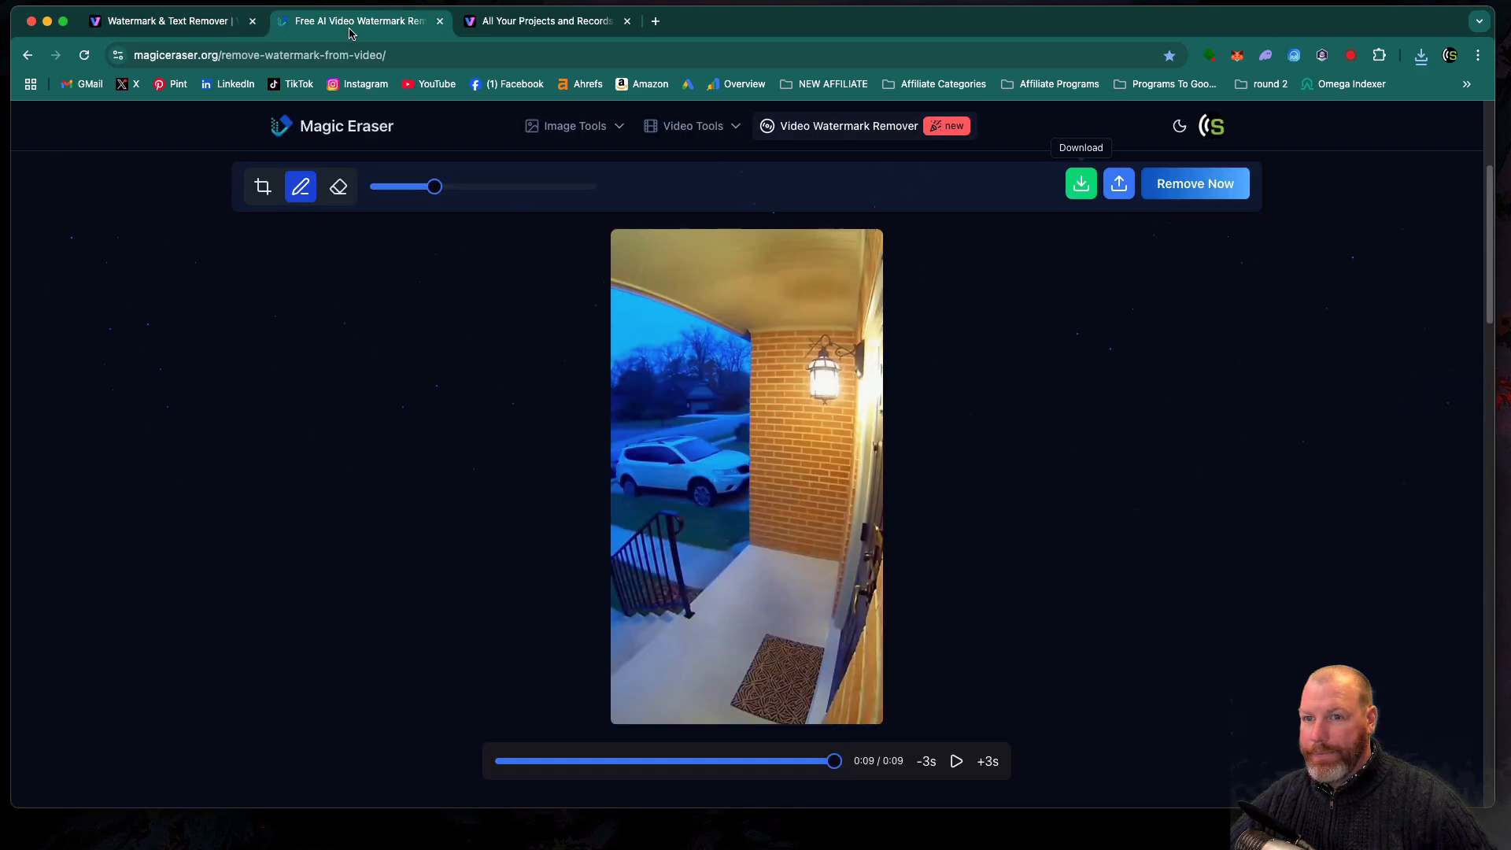
pyautogui.click(163, 21)
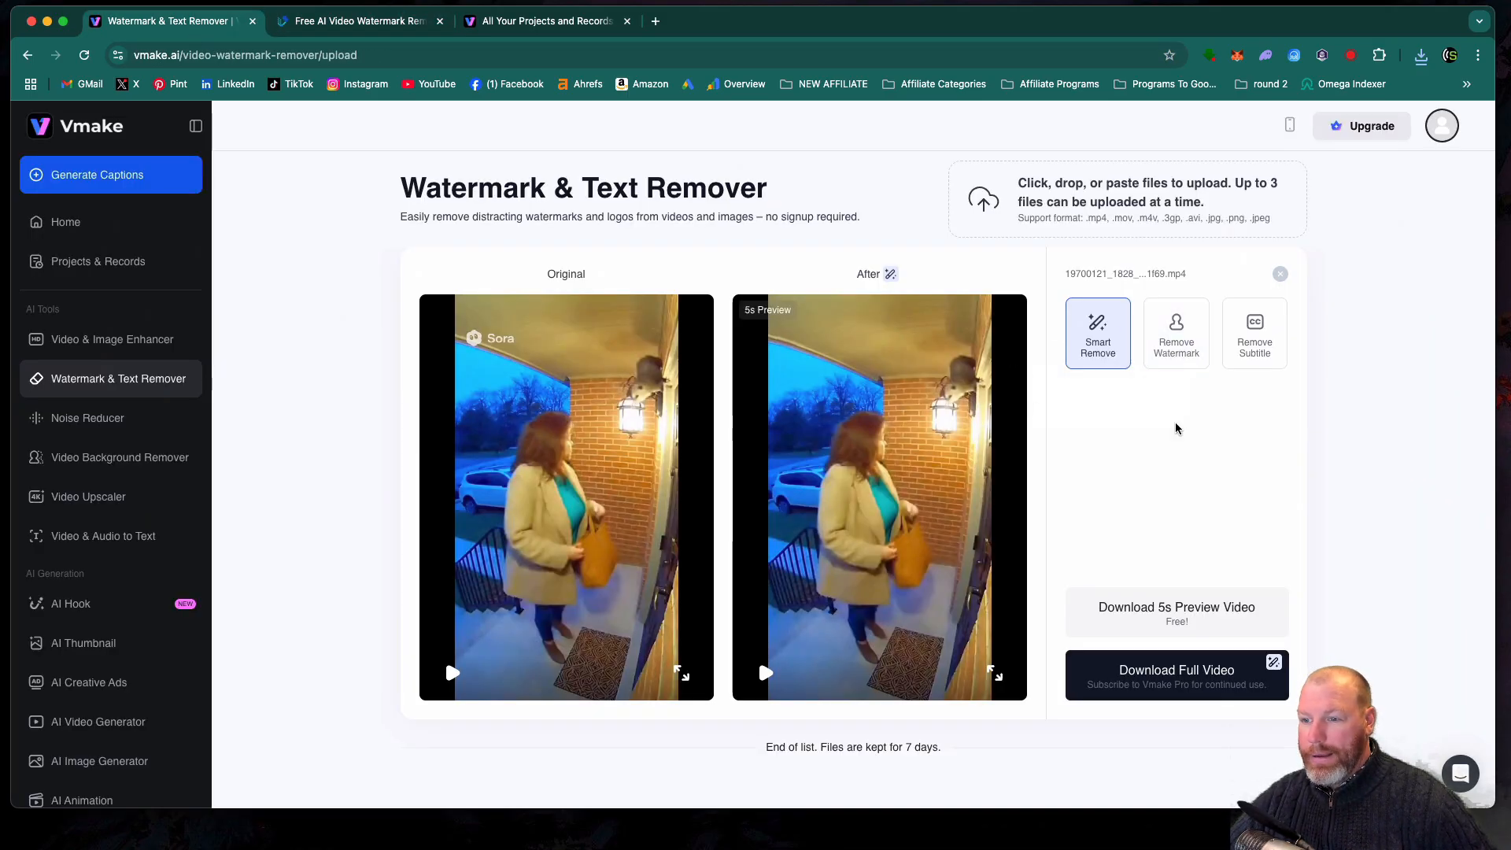
pyautogui.click(358, 20)
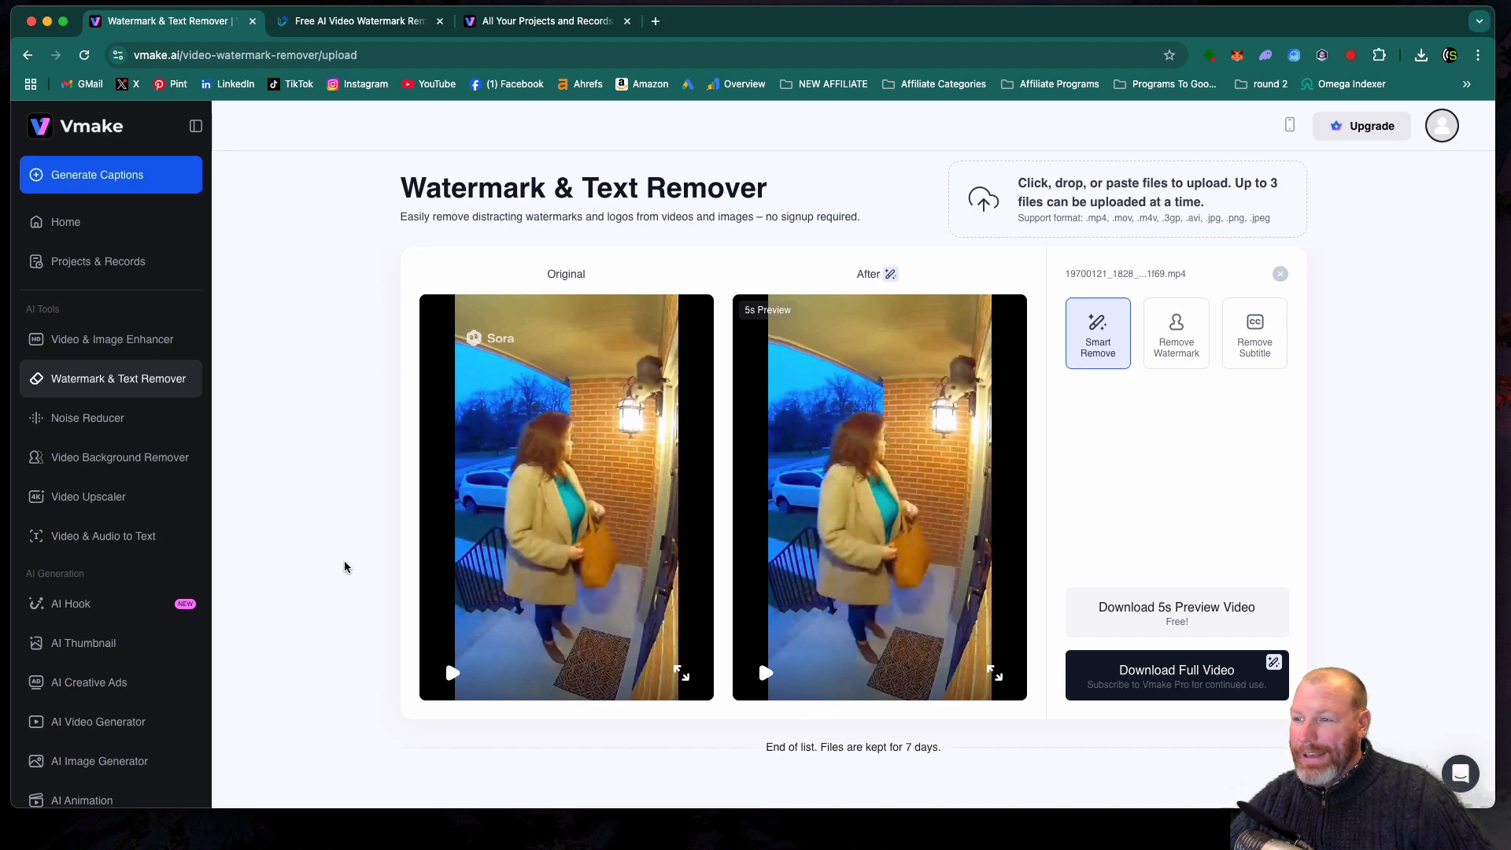
pyautogui.moveTo(346, 567)
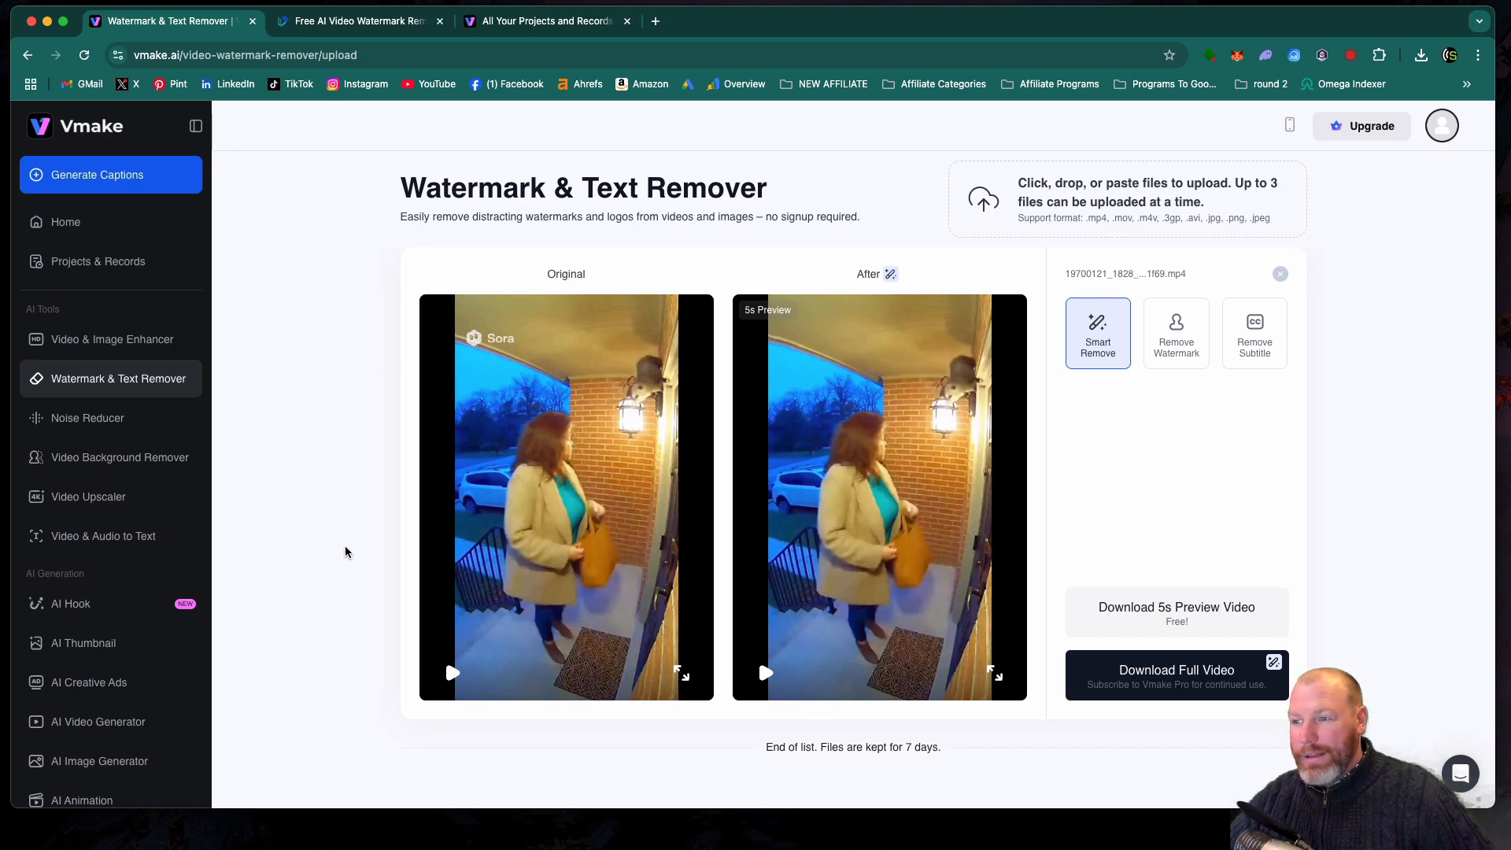